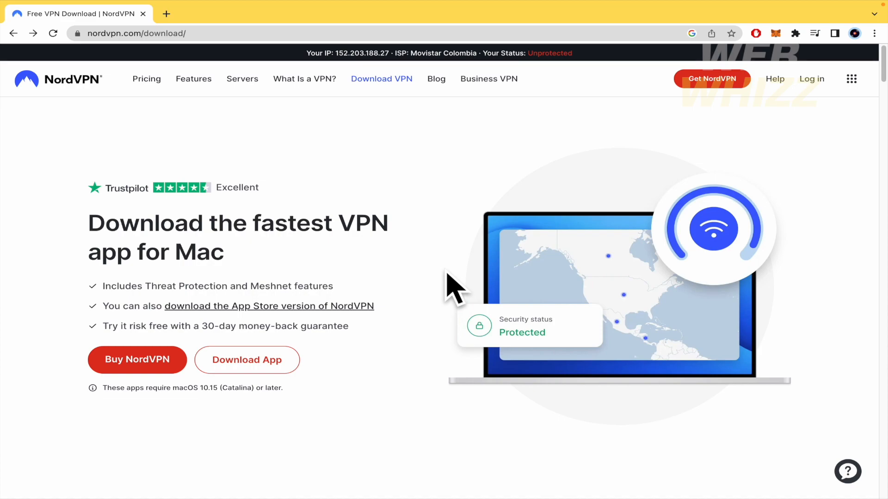
mouse_move(560, 339)
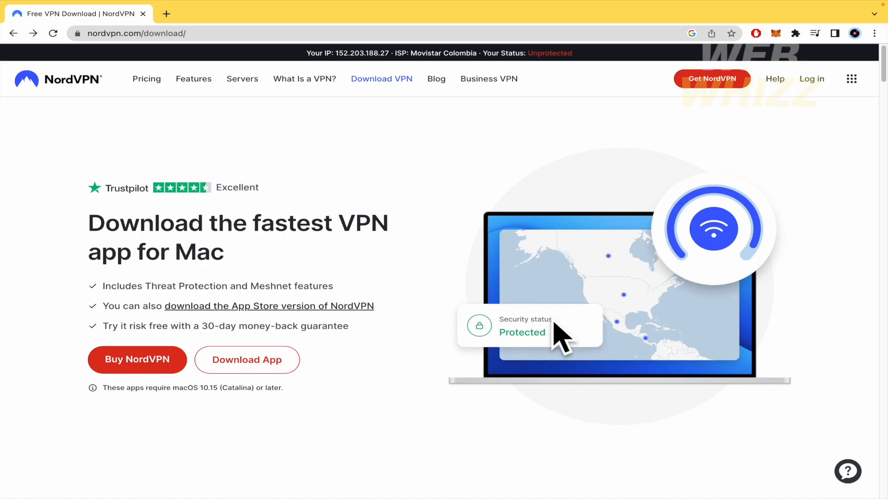
mouse_move(444, 438)
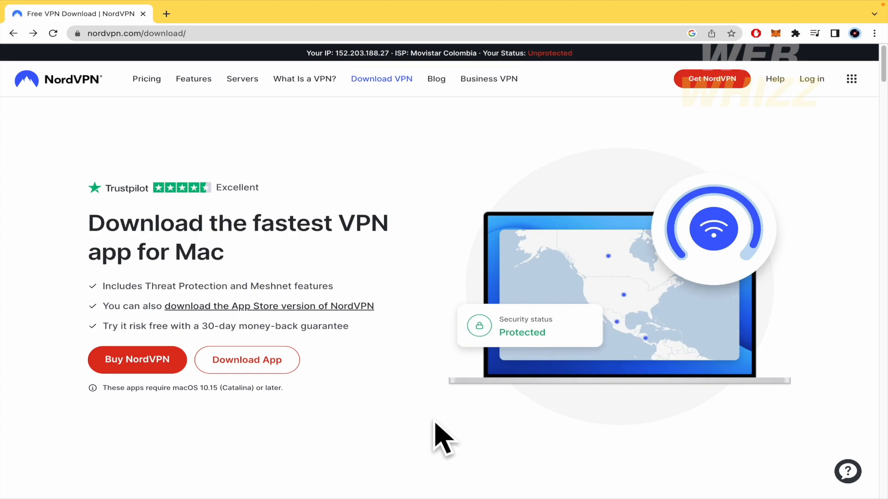
mouse_move(219, 218)
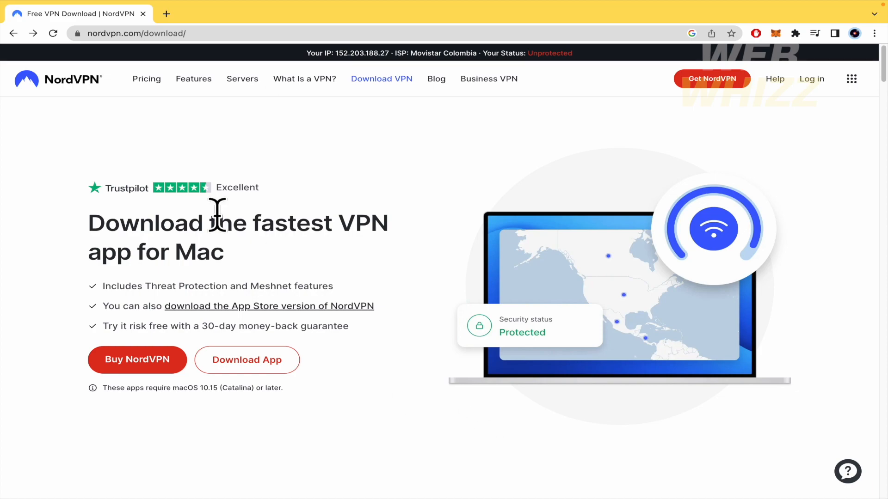
mouse_move(91, 110)
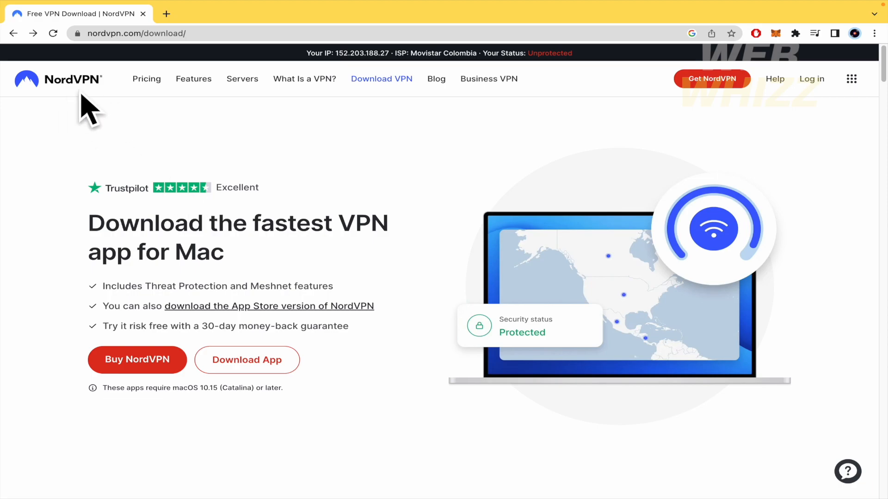
Show monthly pricing: Complete $14.99, Plus $13.99, Standard $12.99 per month.
left_click(146, 78)
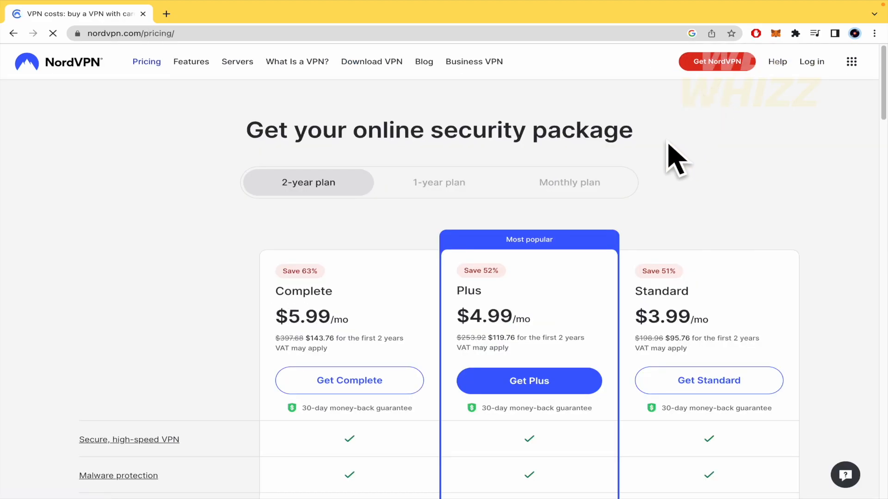
scroll("down", 3)
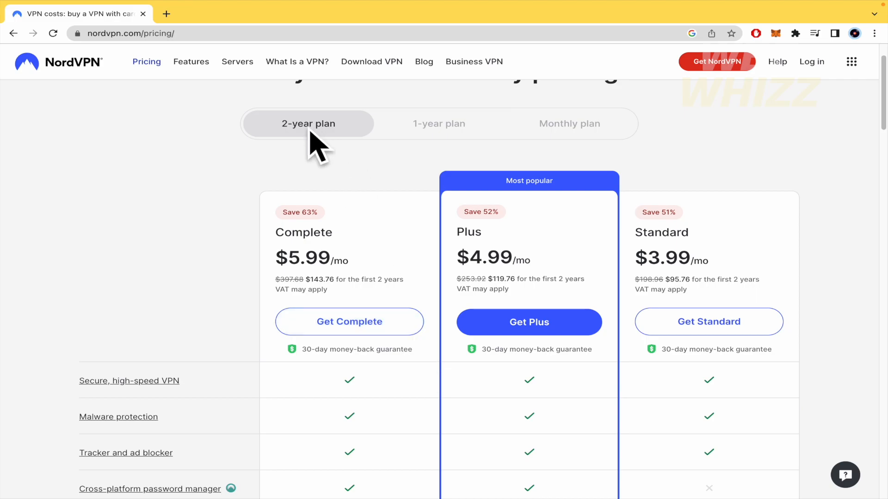
left_click(437, 123)
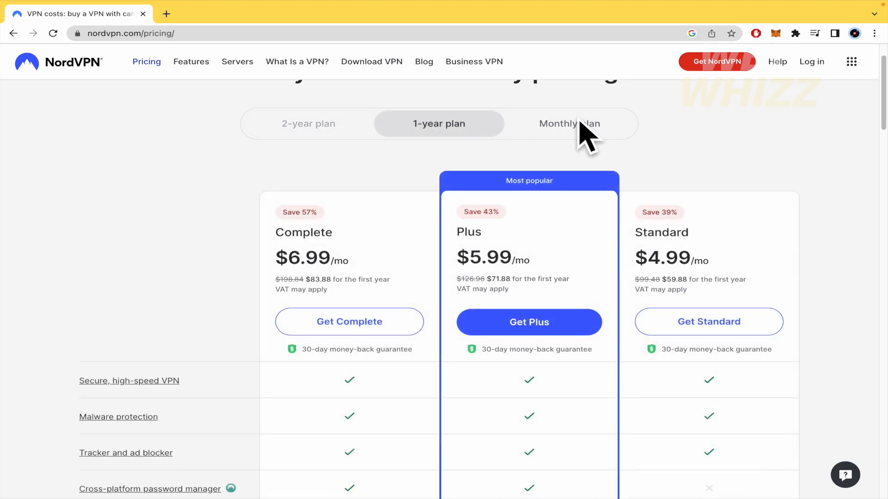
left_click(568, 123)
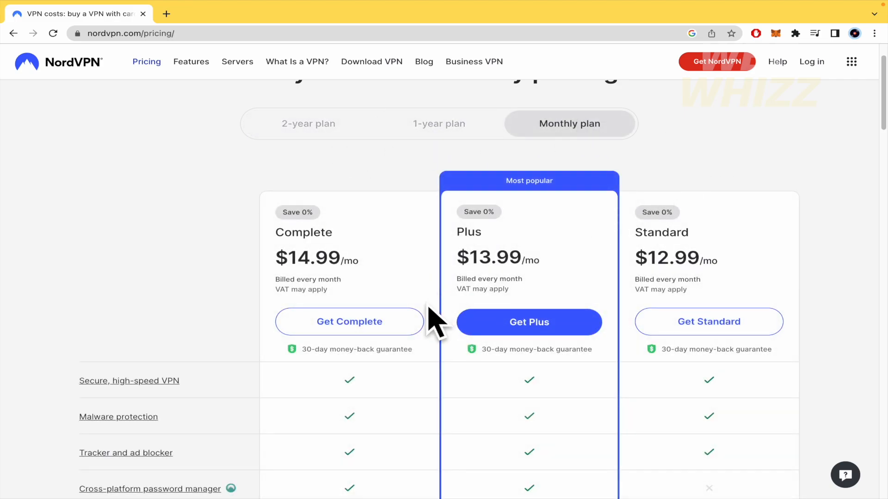
scroll("down", 3)
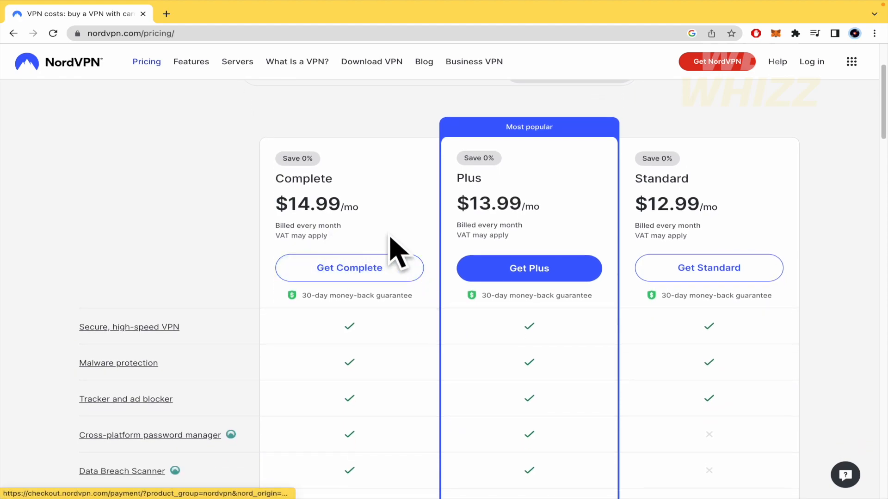
mouse_move(685, 218)
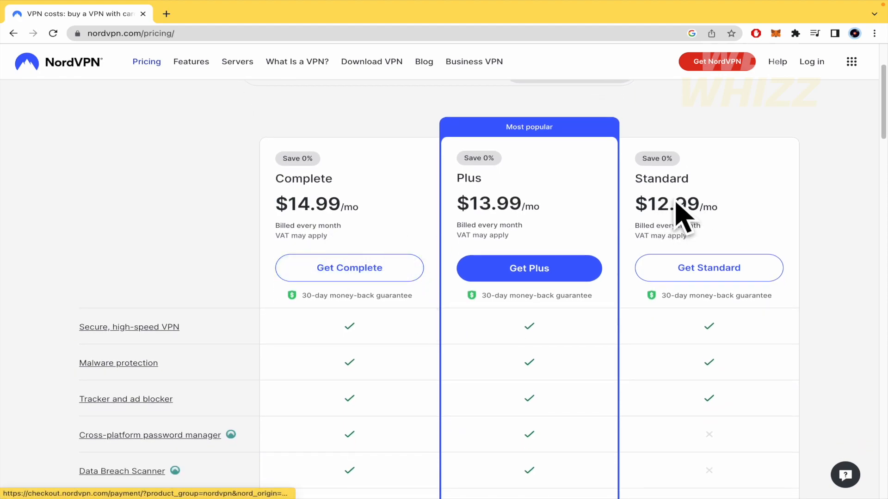
scroll("up", 3)
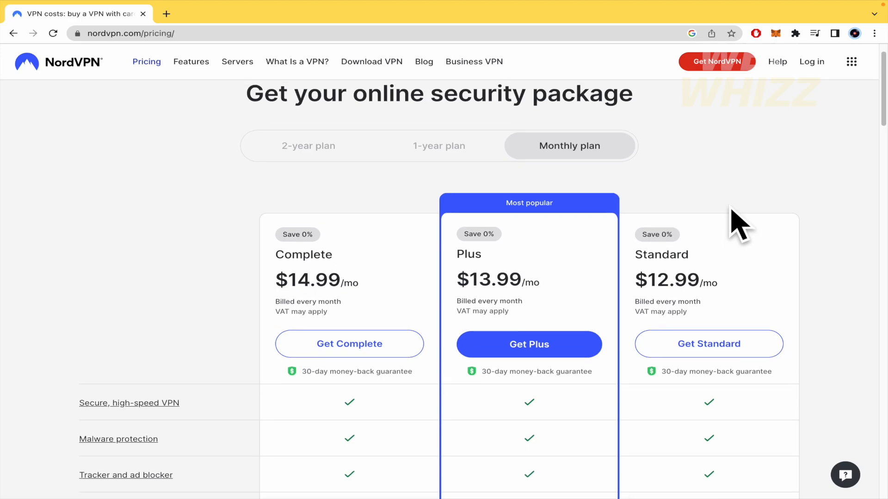
mouse_move(829, 261)
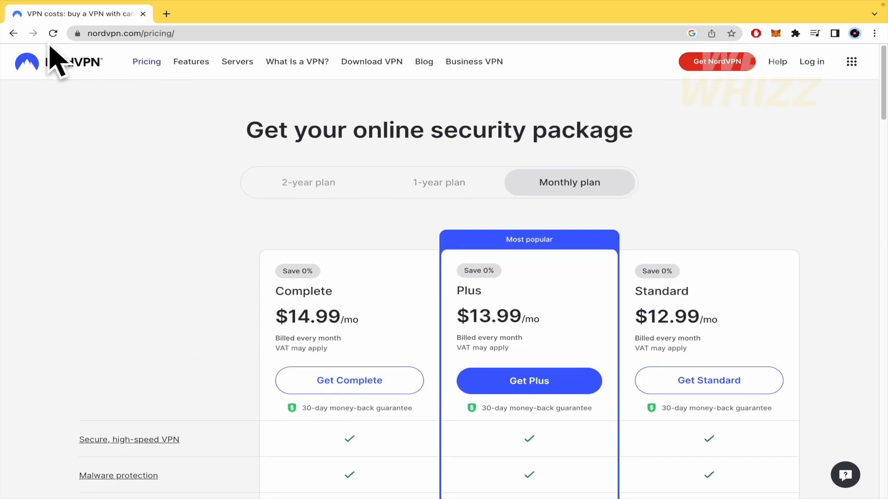
Return to the NordVPN Mac download page with the Download App button.
left_click(371, 61)
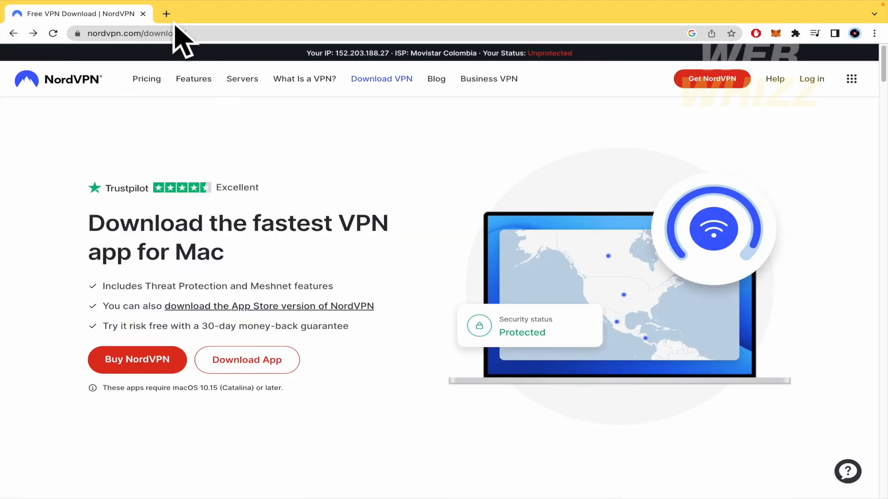
mouse_move(289, 170)
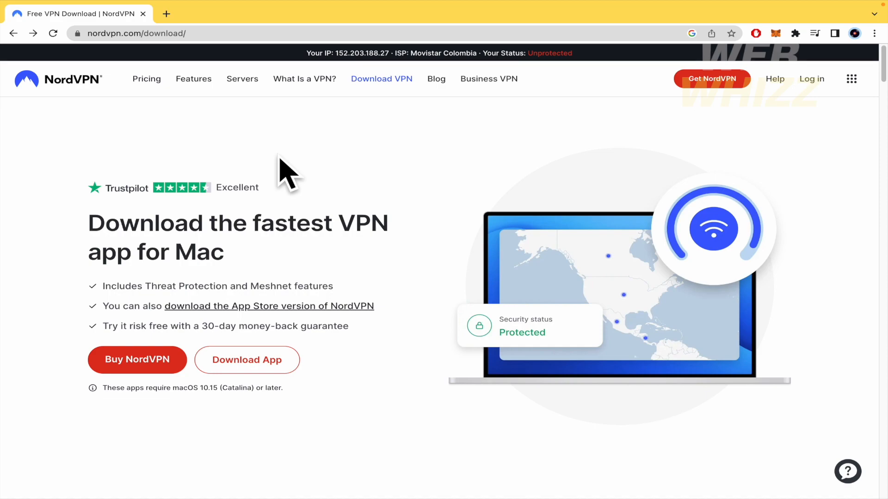
mouse_move(241, 35)
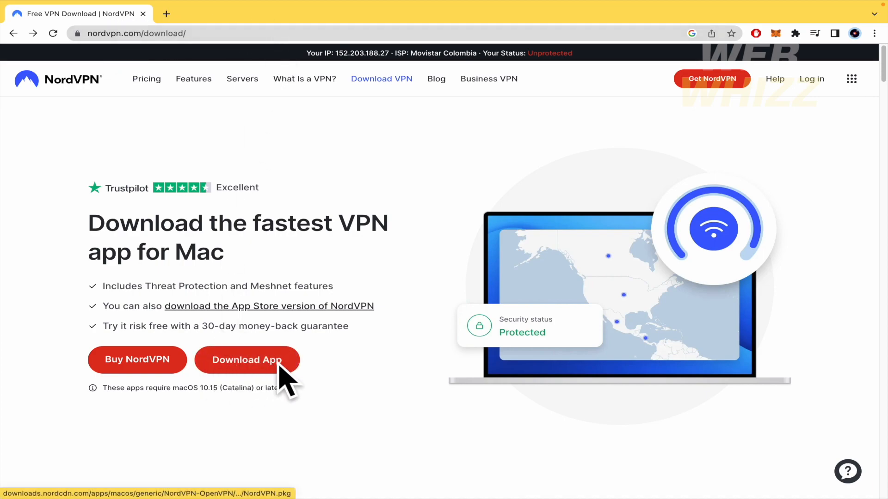
mouse_move(349, 392)
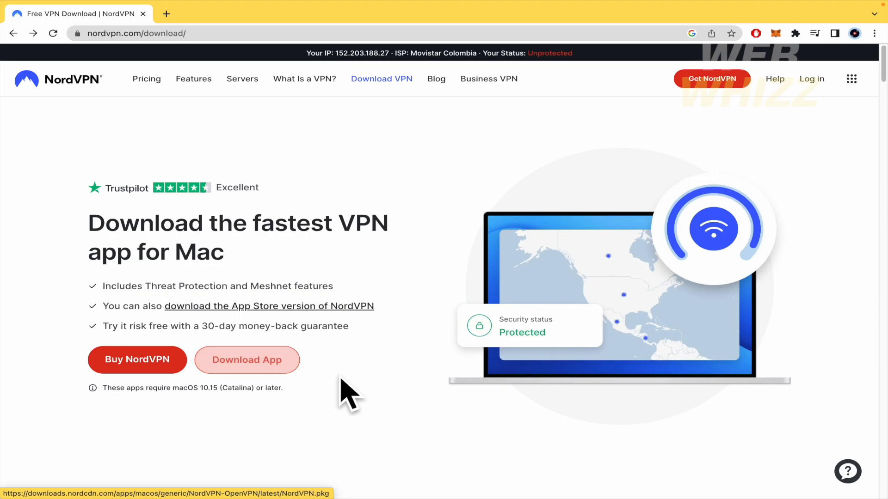
mouse_move(137, 359)
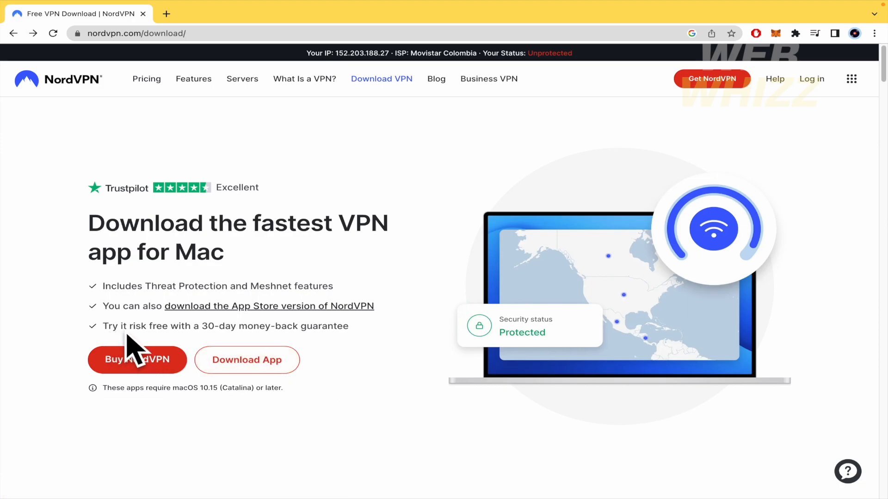
mouse_move(221, 339)
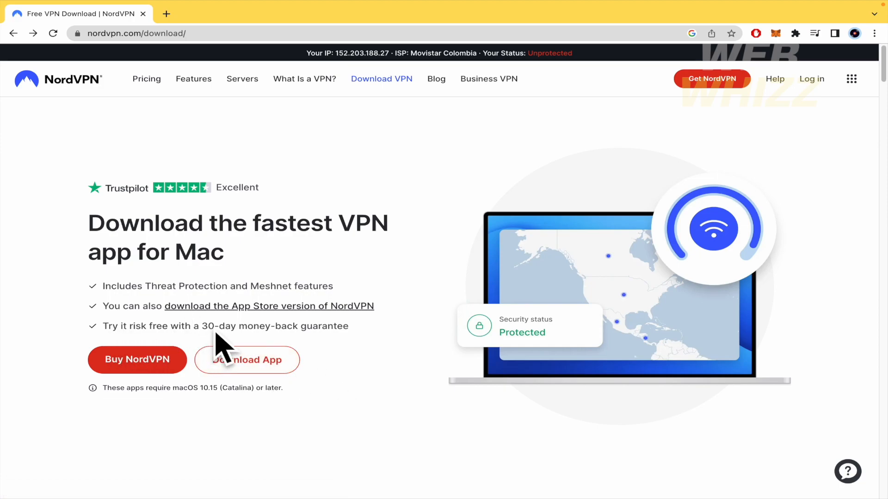
mouse_move(375, 347)
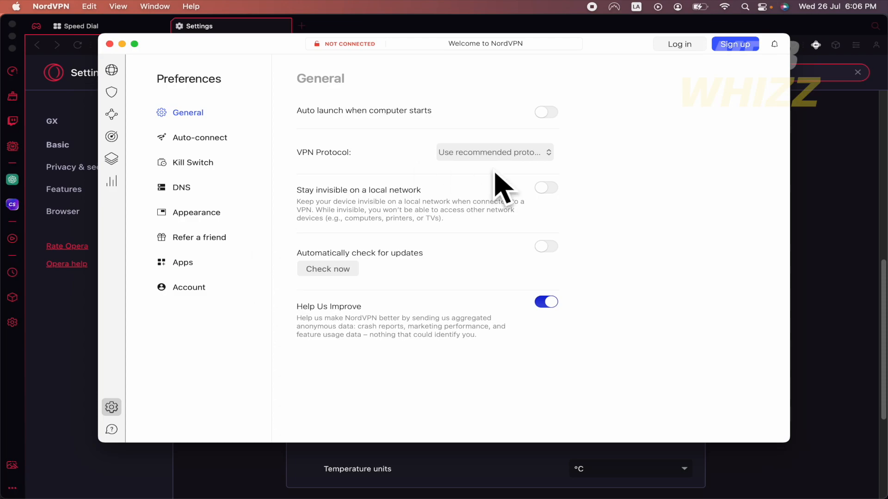
mouse_move(435, 337)
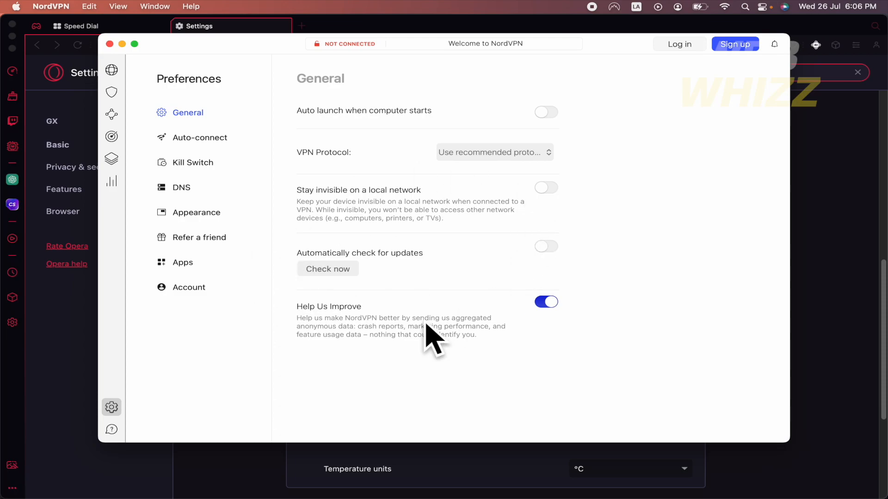
mouse_move(210, 112)
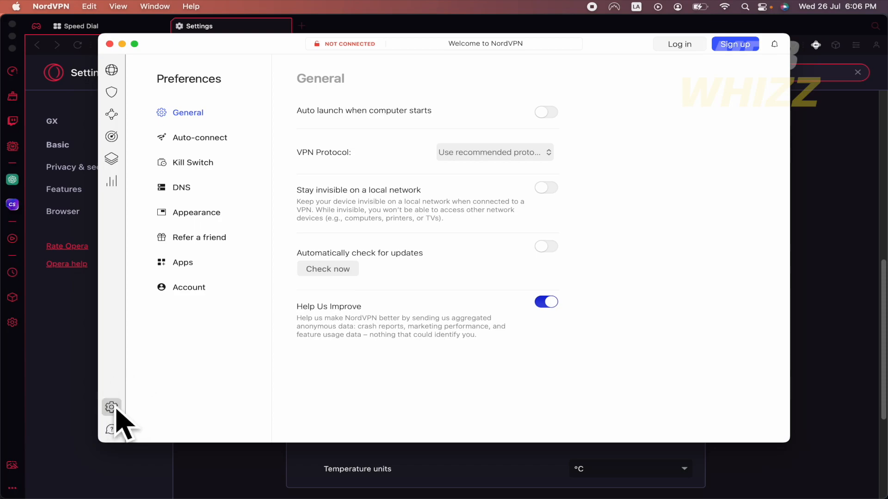
mouse_move(119, 422)
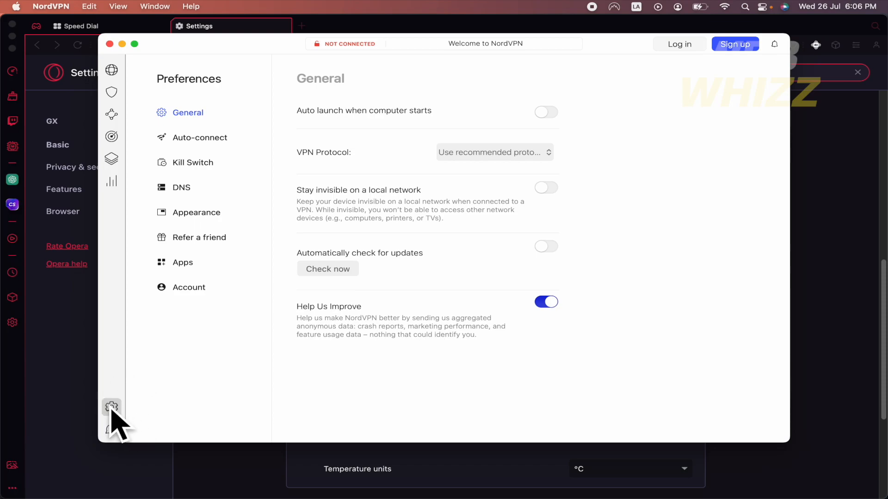
mouse_move(119, 402)
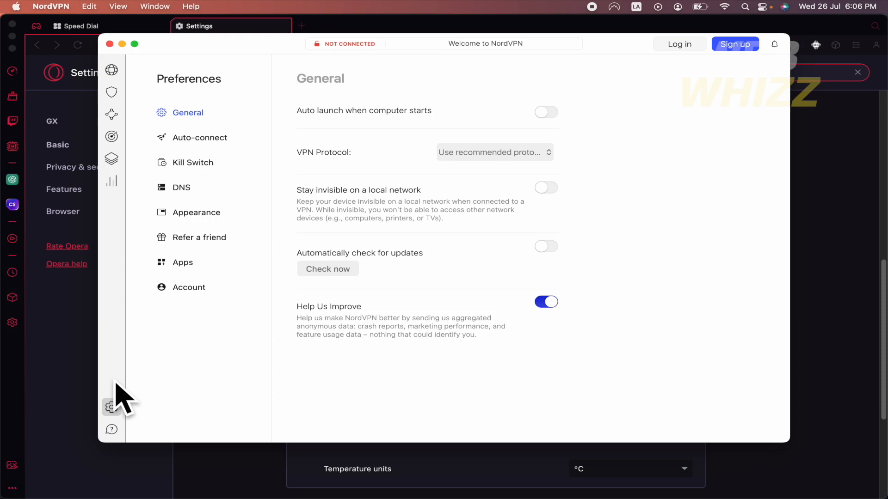
mouse_move(366, 122)
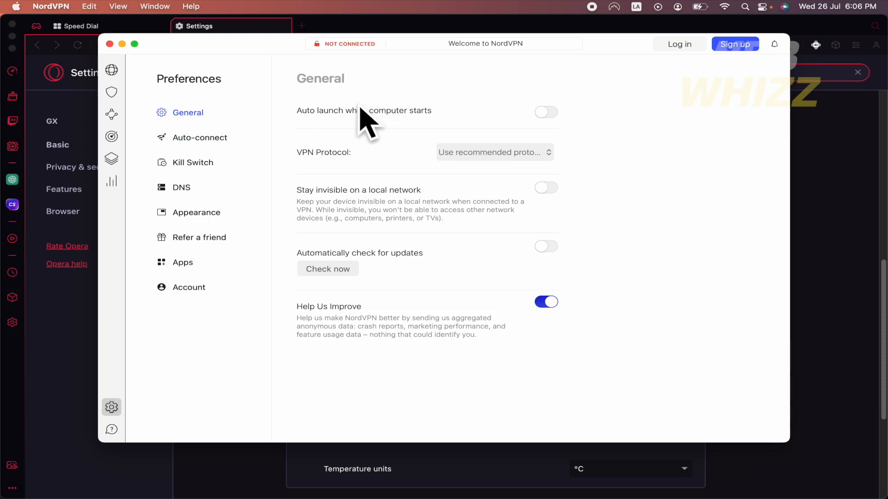
mouse_move(345, 129)
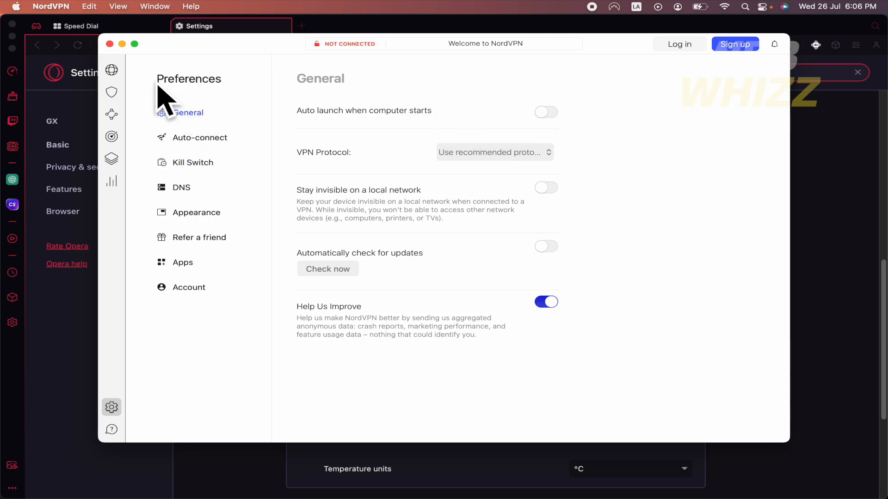
left_click(112, 70)
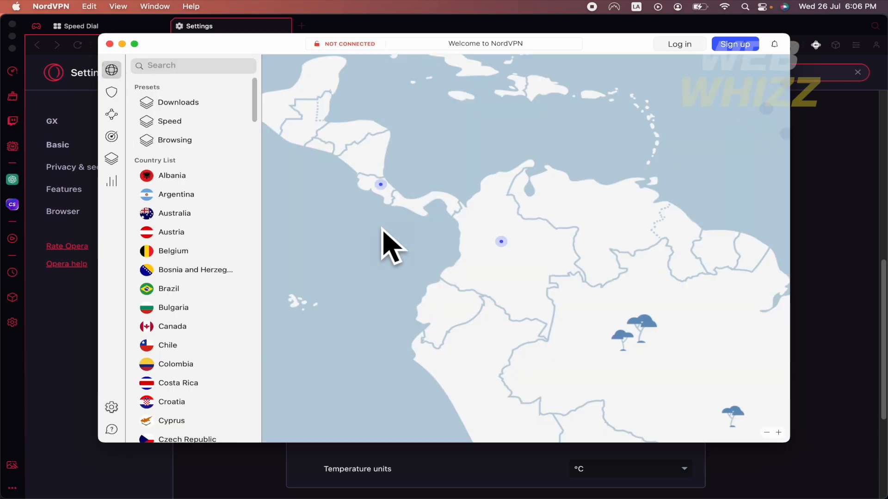
mouse_move(160, 128)
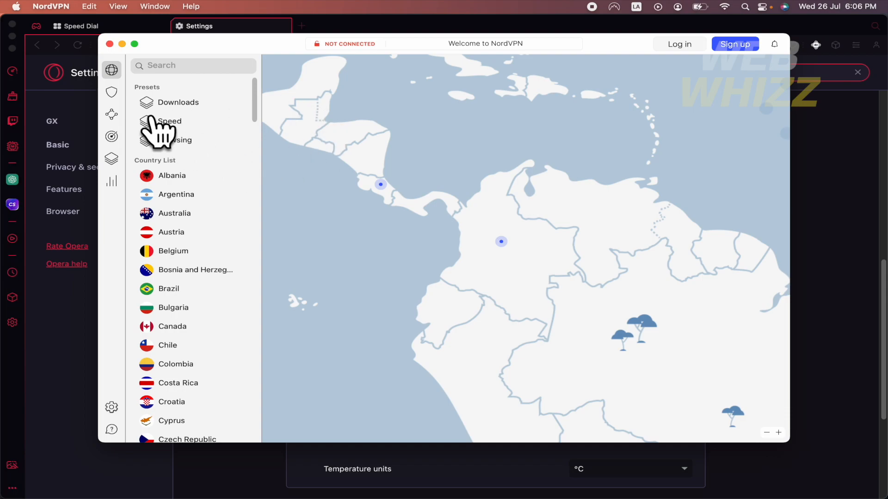
left_click(50, 6)
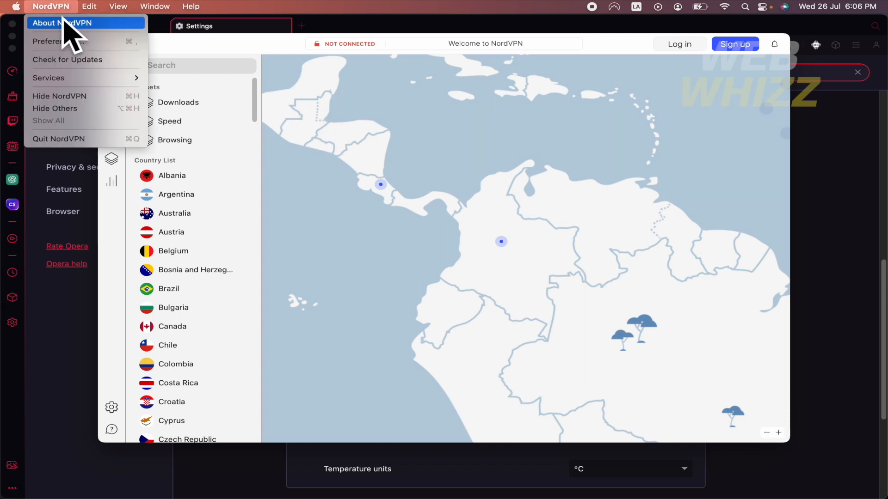
mouse_move(51, 8)
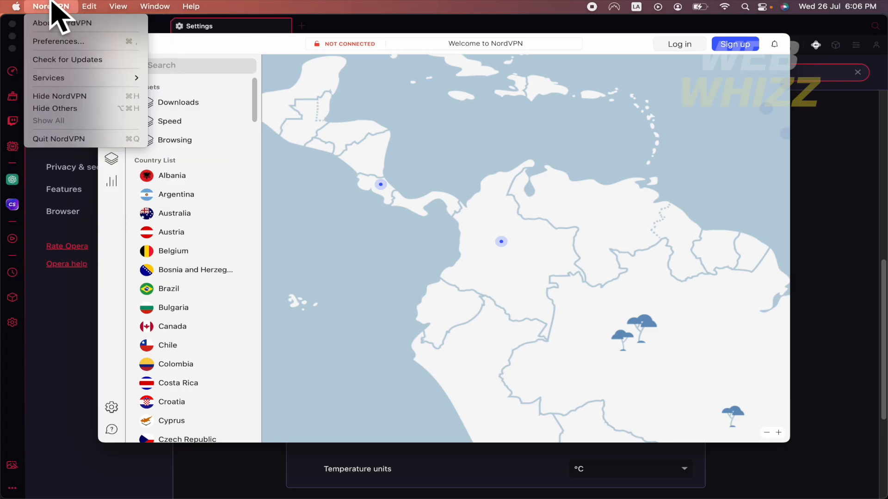
left_click(57, 41)
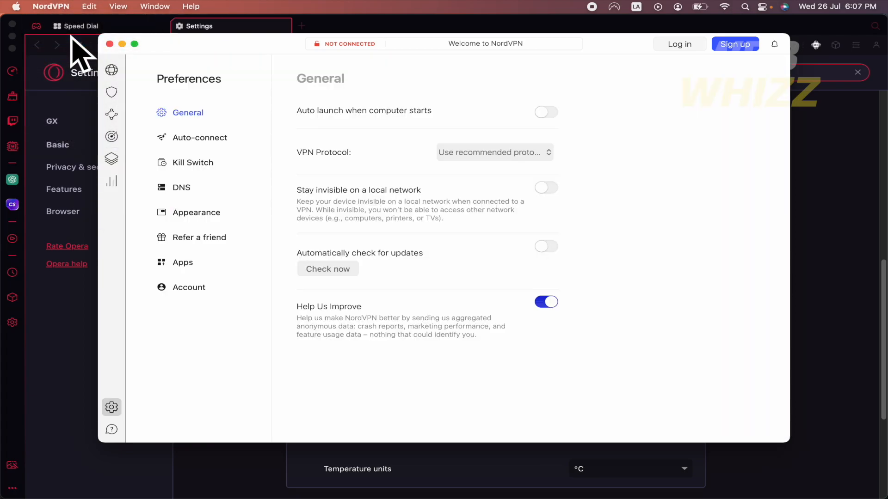
mouse_move(446, 128)
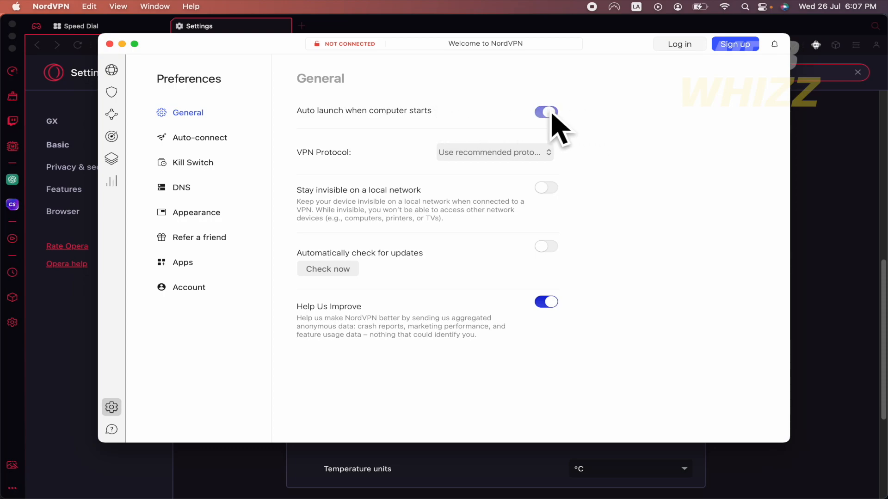
Switch off 'Auto launch when computer starts' in General preferences.
left_click(545, 112)
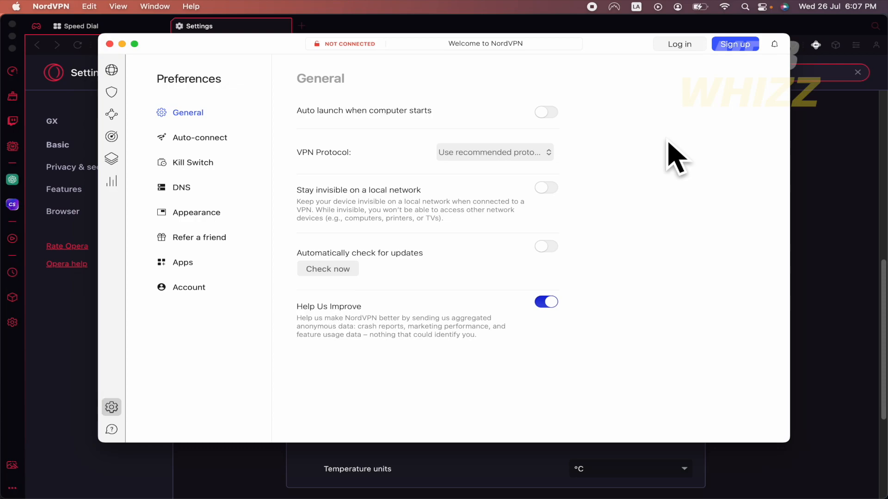